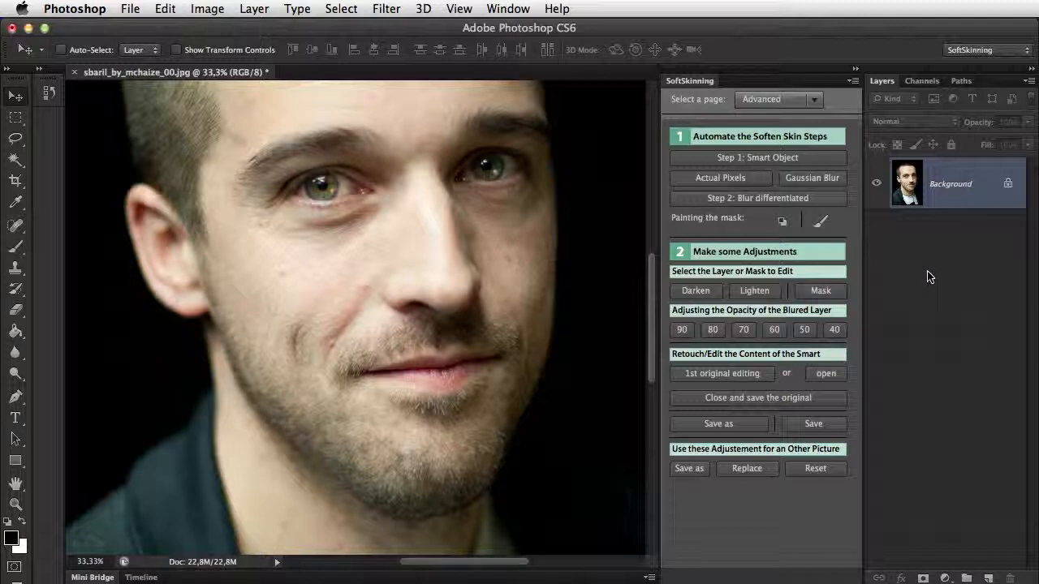
pyautogui.moveTo(921, 280)
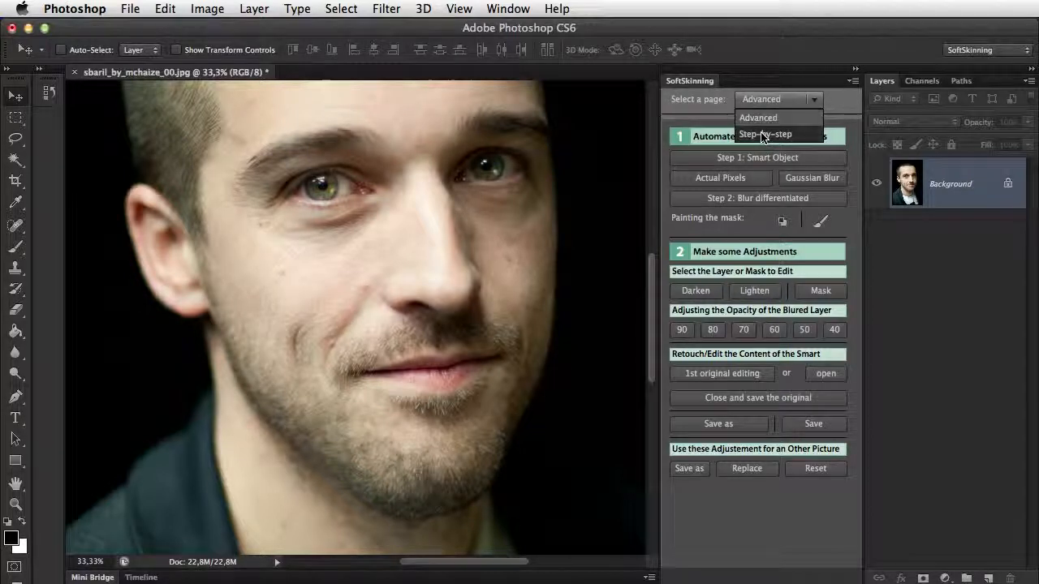
# - Switch the SoftSkinning panel to its Step-by-step page and scroll through the steps
pyautogui.click(764, 134)
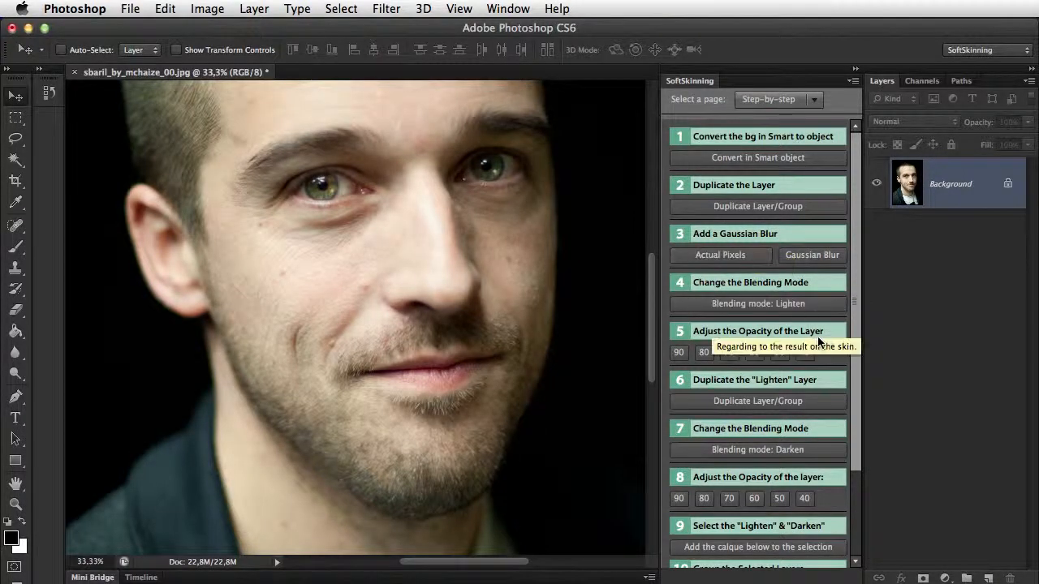
pyautogui.scroll(-3)
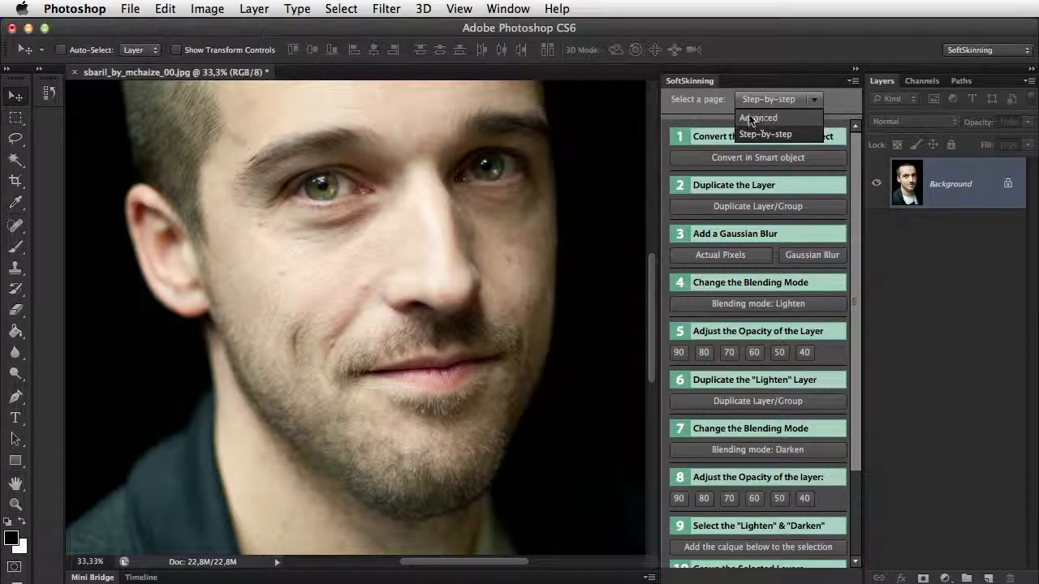
# - Return to the Advanced page, view at Actual Pixels and start a 5,4-pixel Gaussian Blur on Lighten
pyautogui.click(756, 117)
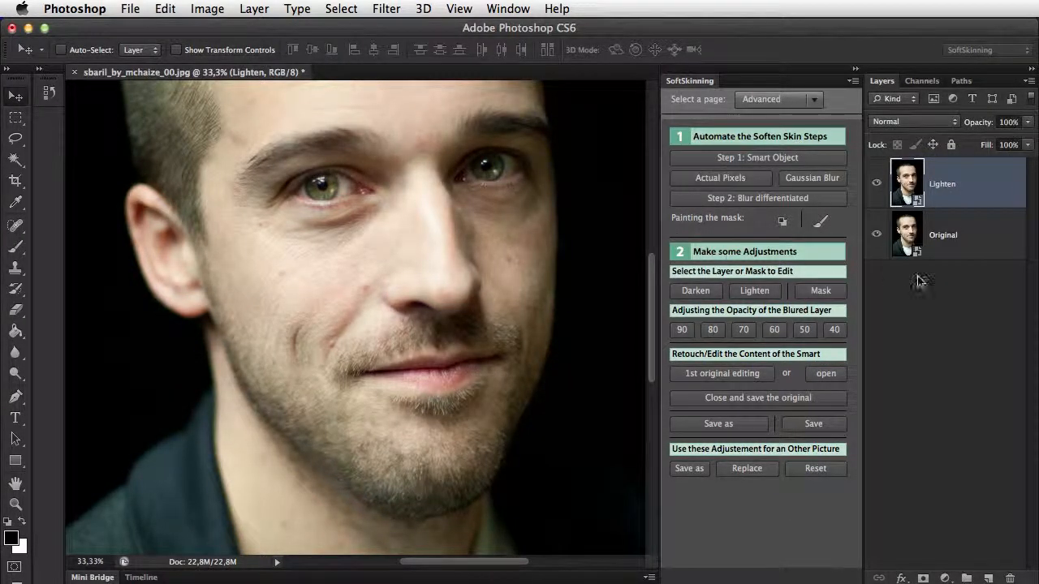
pyautogui.click(719, 178)
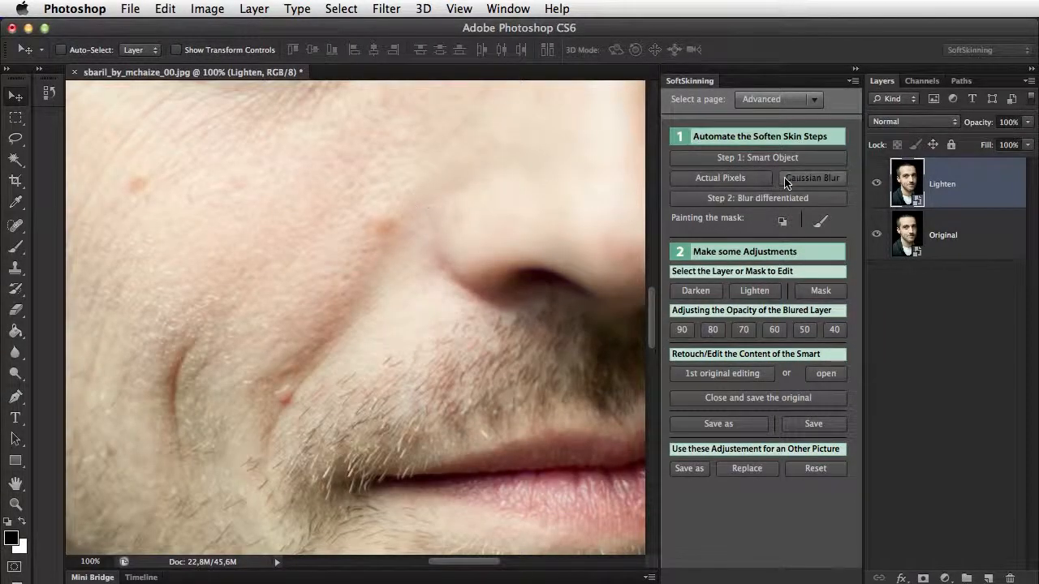
pyautogui.click(811, 178)
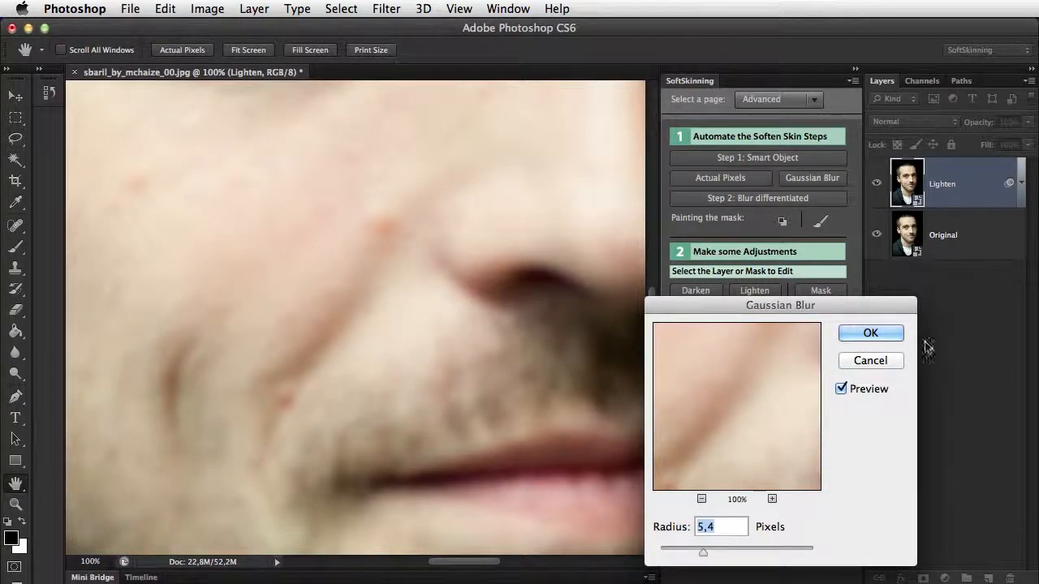
# - Confirm the Gaussian Blur so the blurred layers gather into the masked Soften group
pyautogui.click(870, 333)
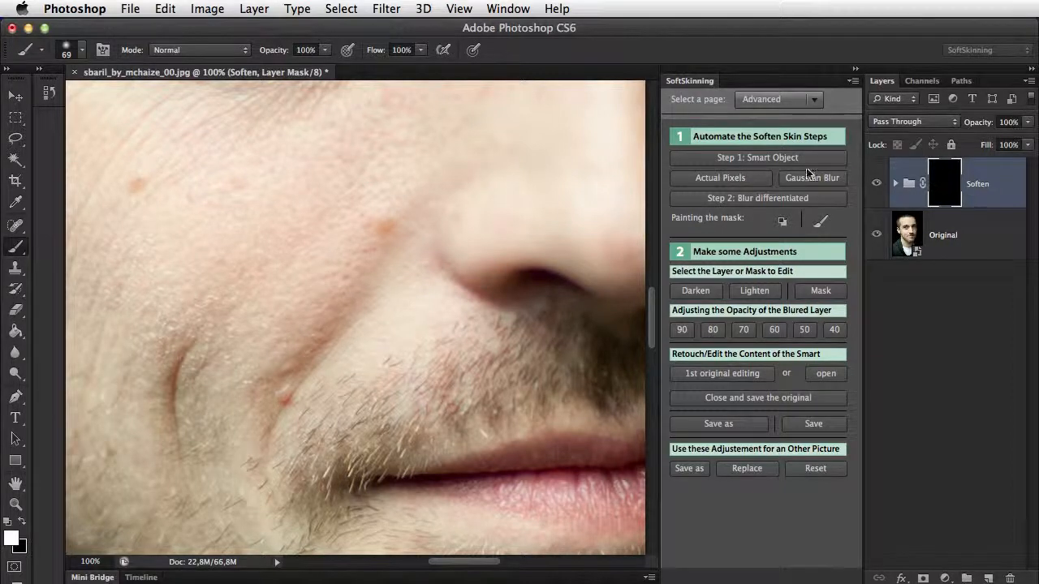
pyautogui.moveTo(820, 221)
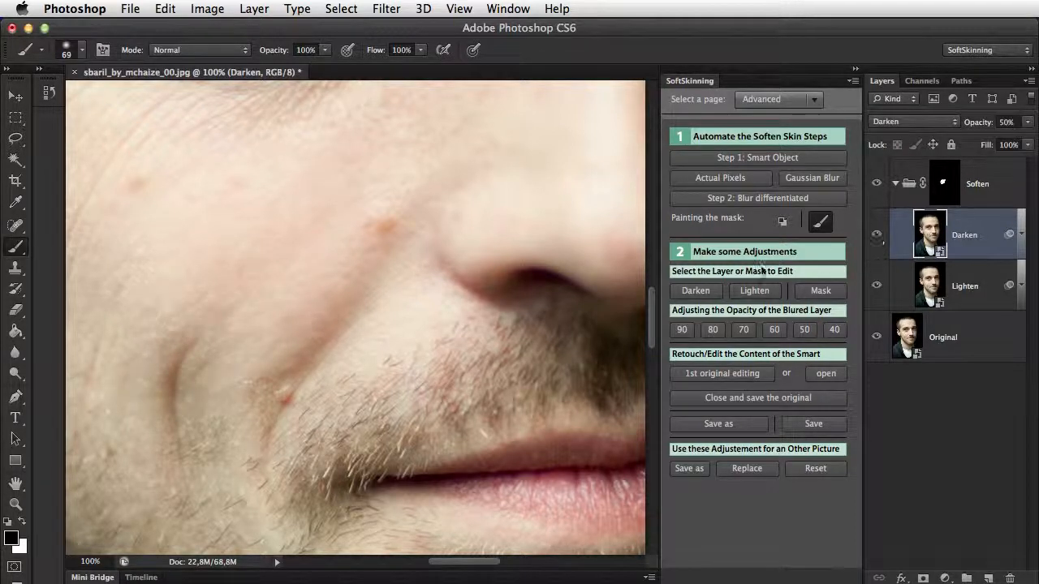
pyautogui.moveTo(201, 312)
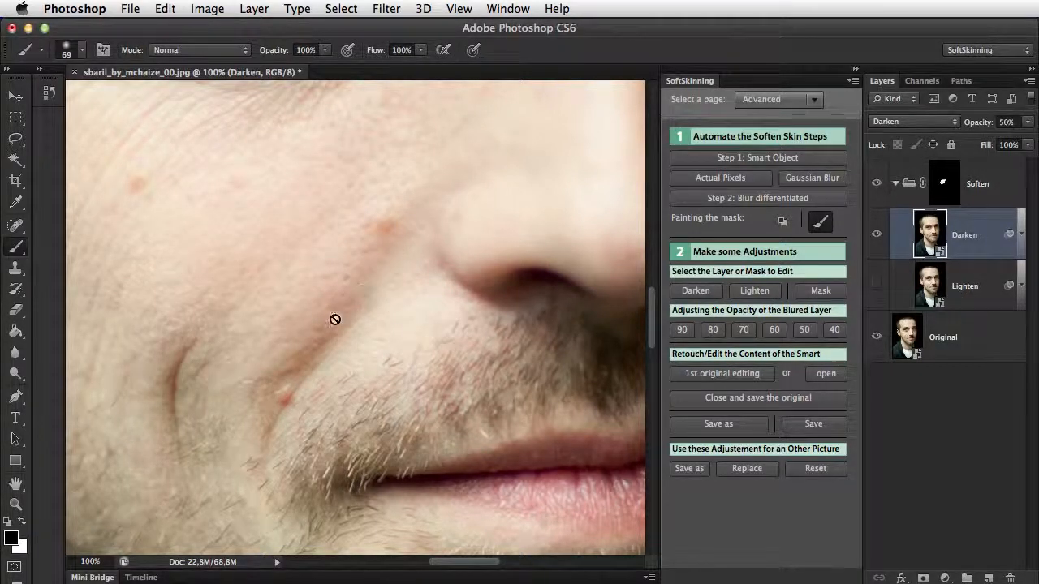
pyautogui.moveTo(890, 292)
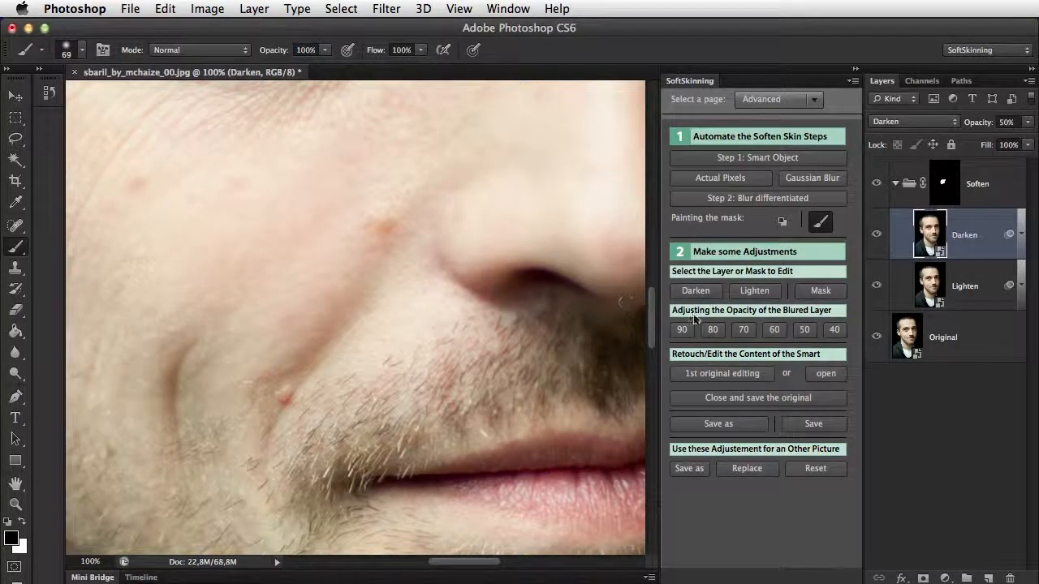
# - Try Darken layer opacities 40% and 80%, then settle on 90%
pyautogui.click(694, 290)
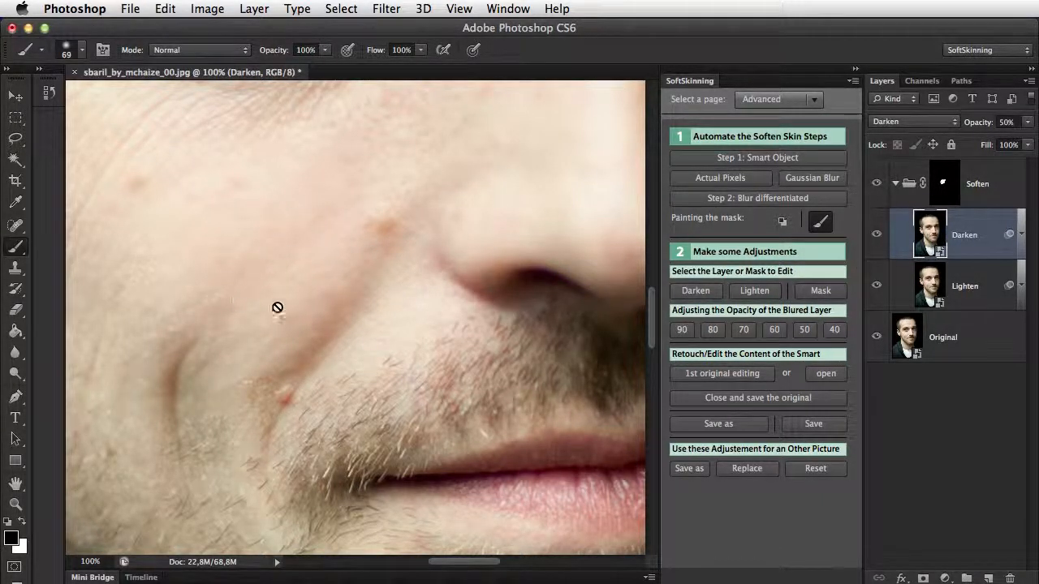
pyautogui.click(682, 329)
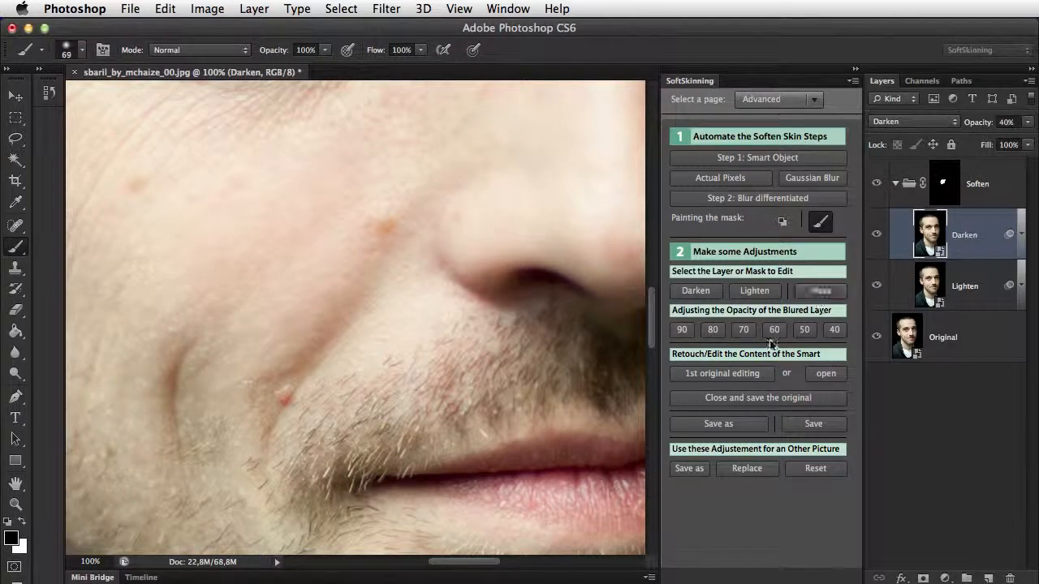
pyautogui.click(713, 330)
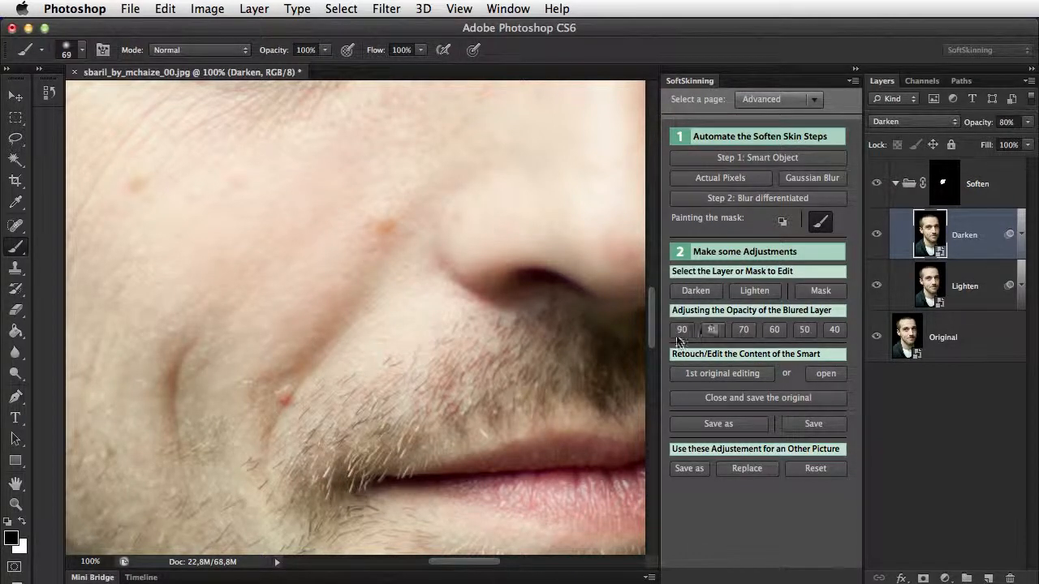
pyautogui.click(682, 330)
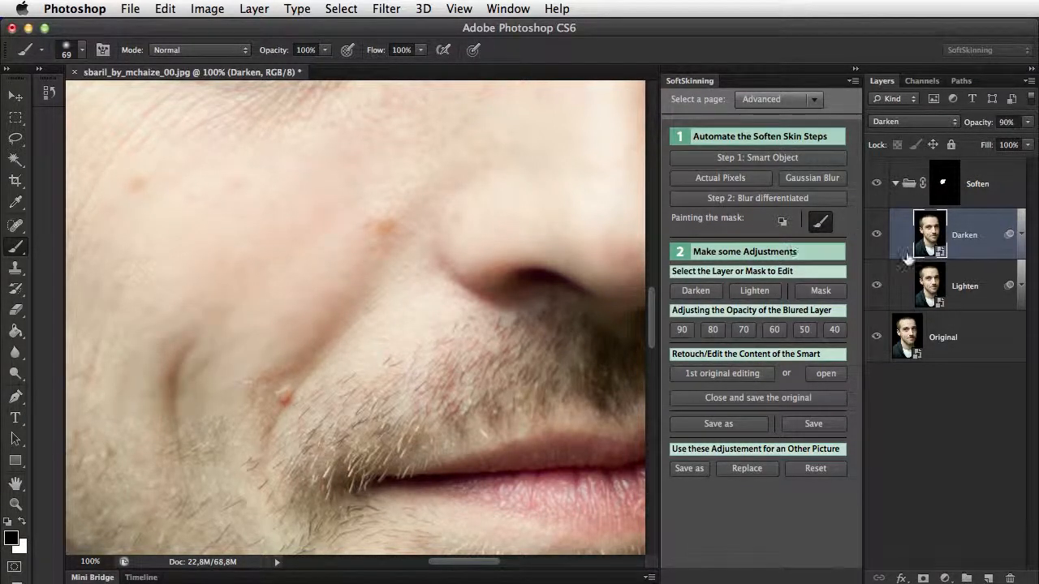
pyautogui.click(754, 291)
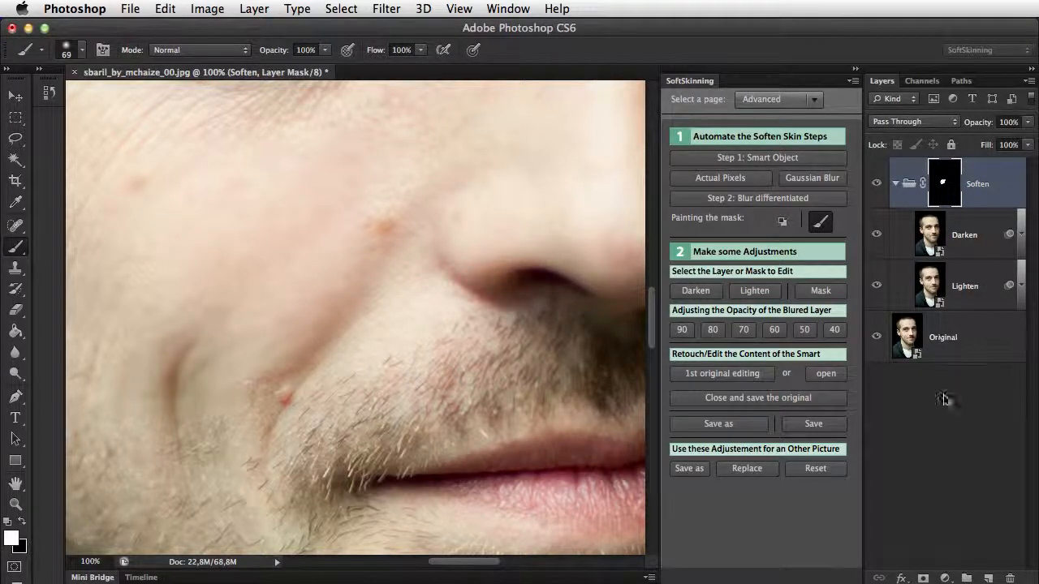
pyautogui.moveTo(722, 373)
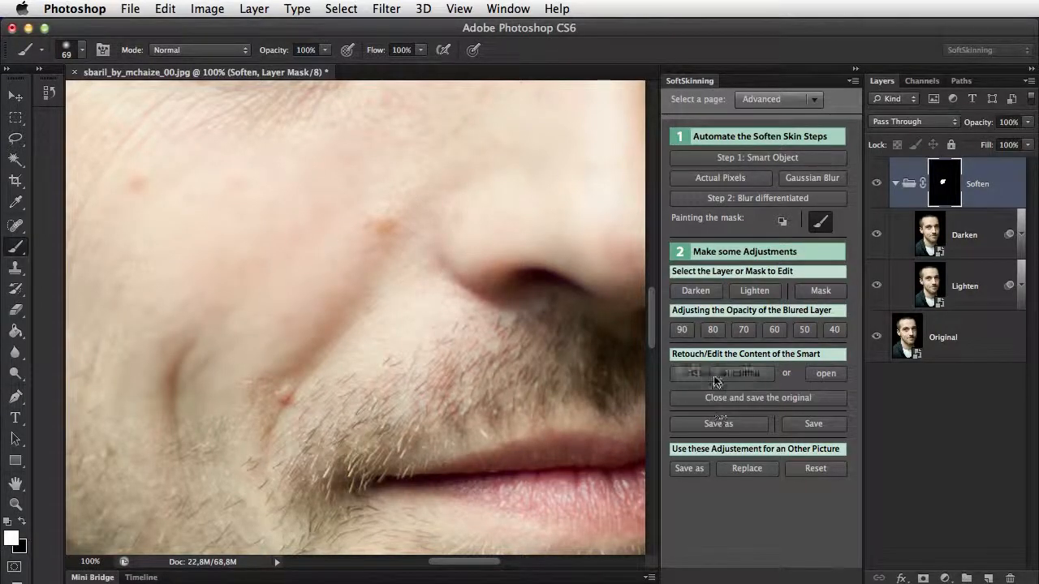
pyautogui.moveTo(722, 373)
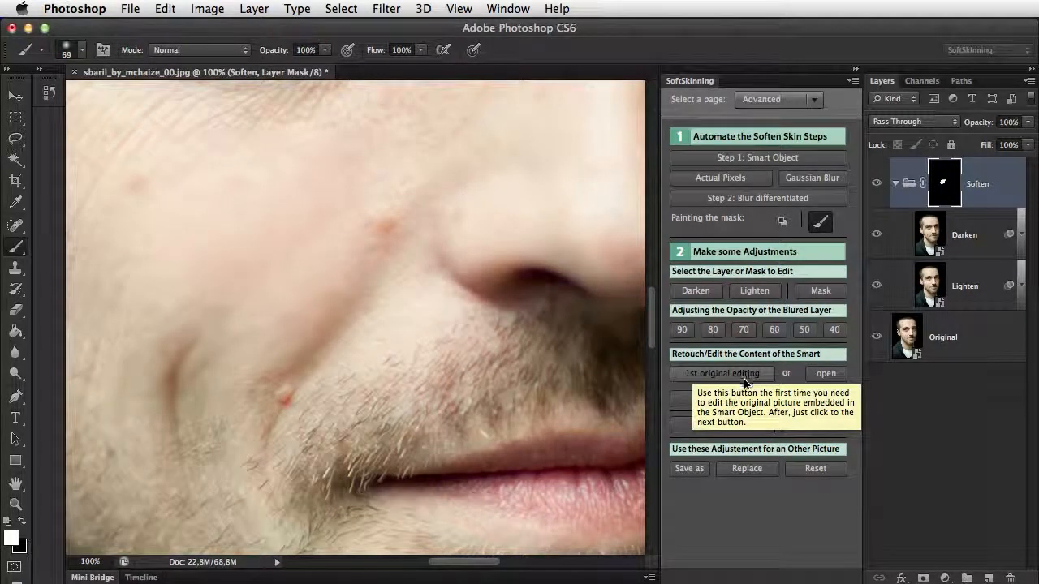
# - Open the embedded Original1.psb with an empty Retouch layer via '1st original editing'
pyautogui.click(721, 374)
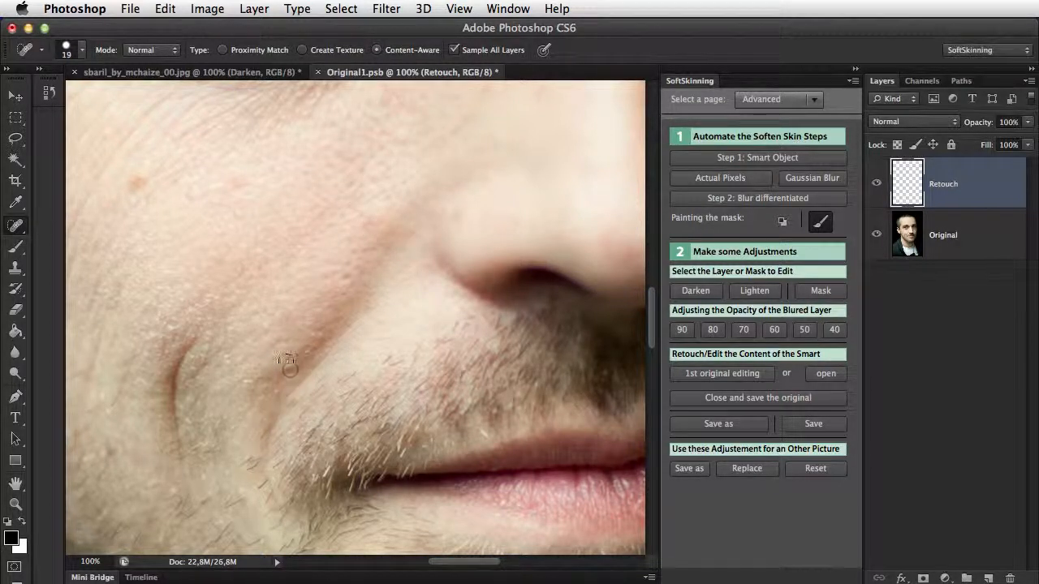
# - Spot-heal the red blemish beside the mouth, then close and save the retouched original
pyautogui.click(142, 177)
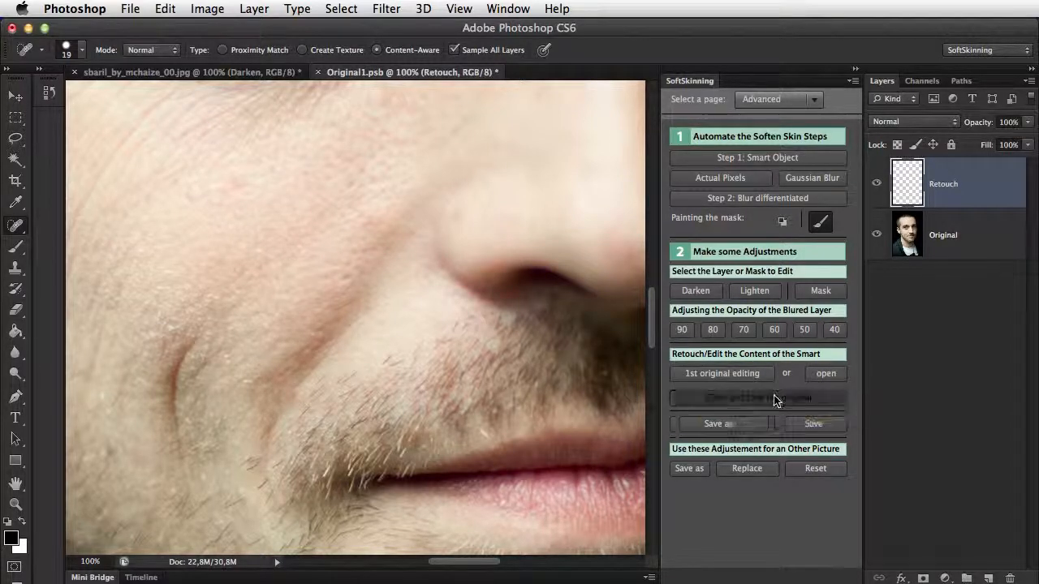
pyautogui.click(758, 398)
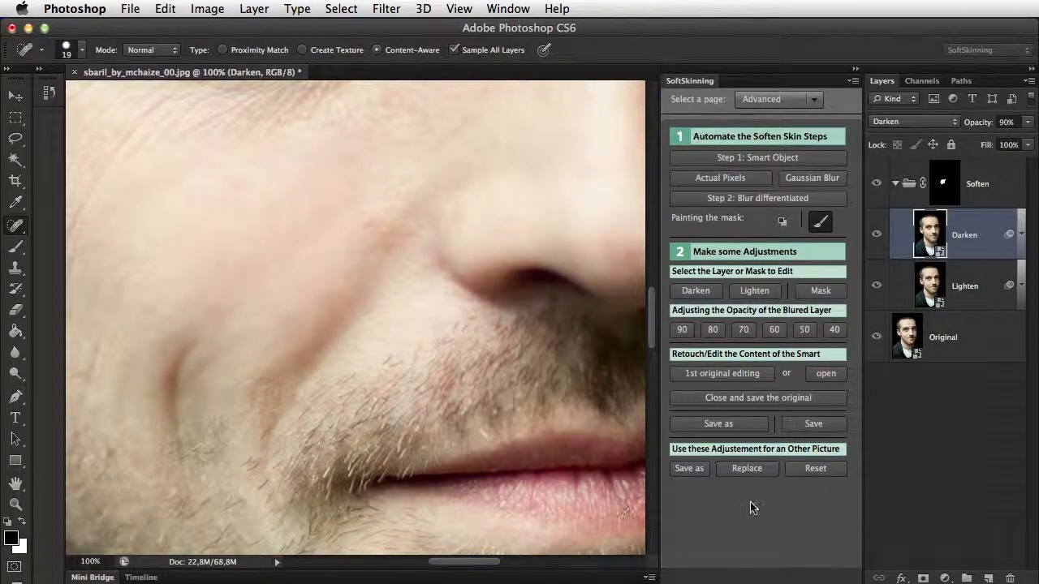
pyautogui.moveTo(745, 468)
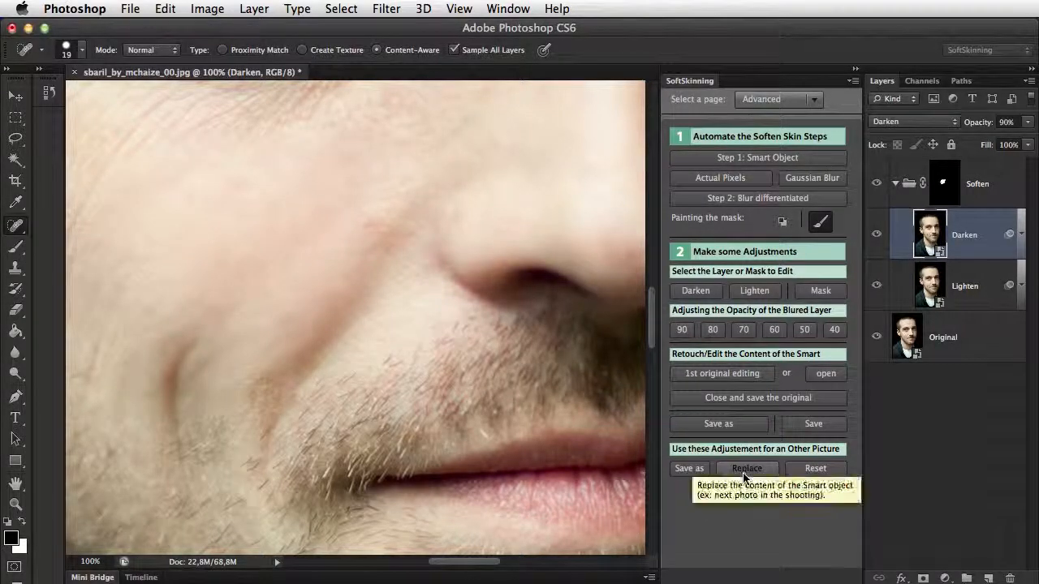
# - Replace the smart object's picture with sbaril _01.jpg from the Bureau folder
pyautogui.click(745, 468)
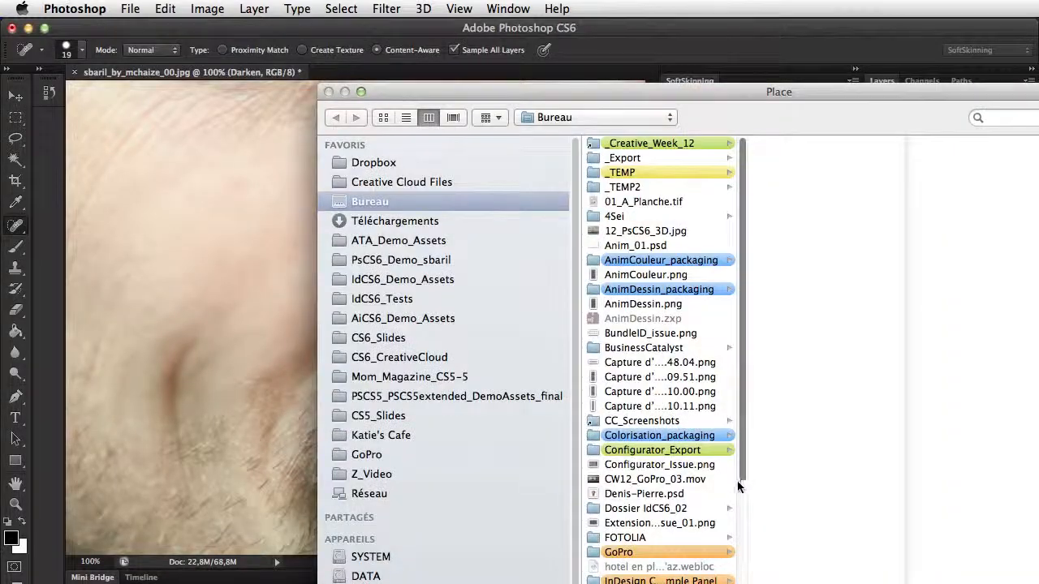
pyautogui.scroll(-3)
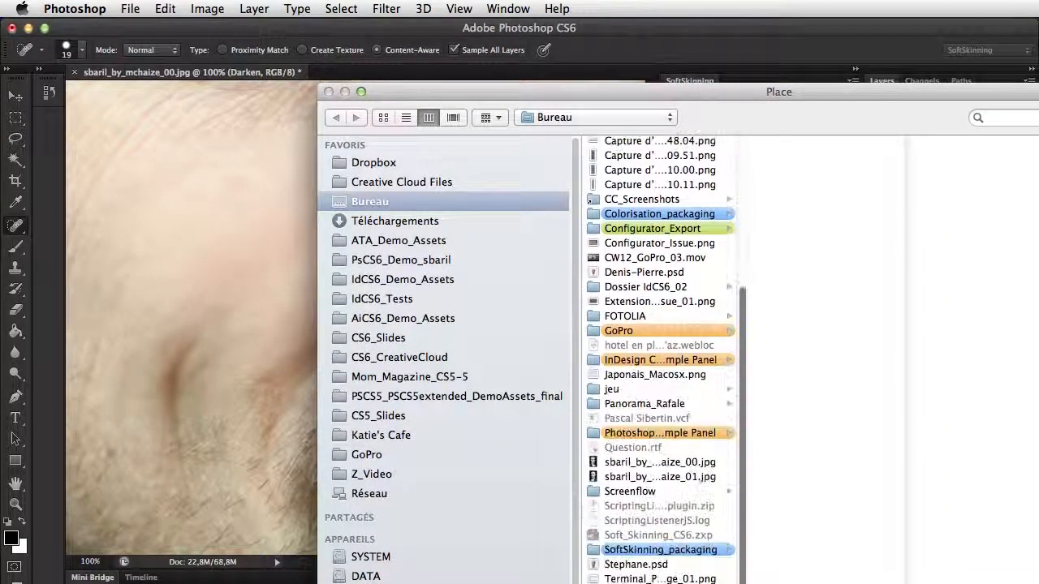
pyautogui.click(660, 476)
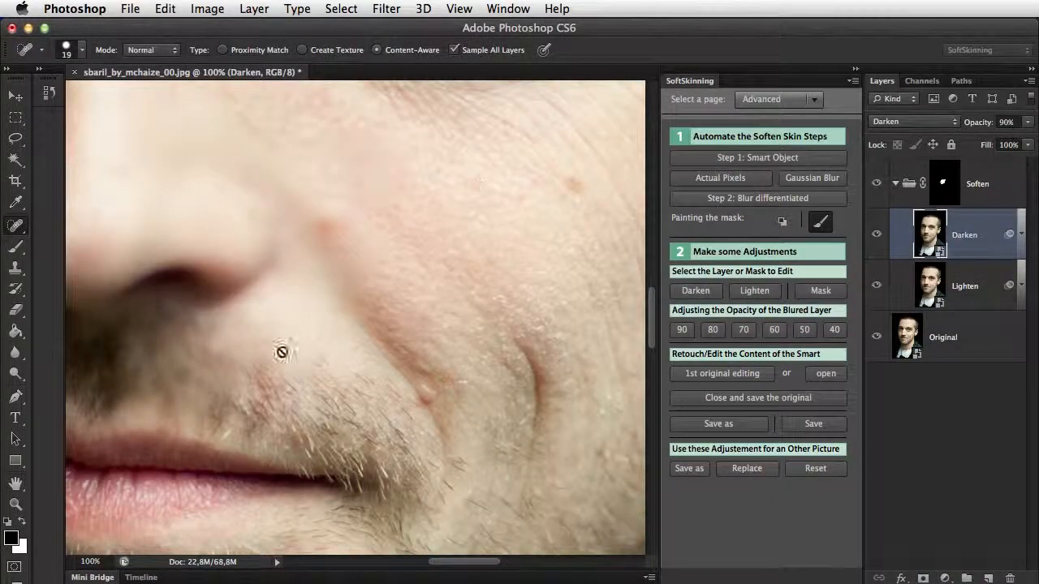
pyautogui.moveTo(252, 207)
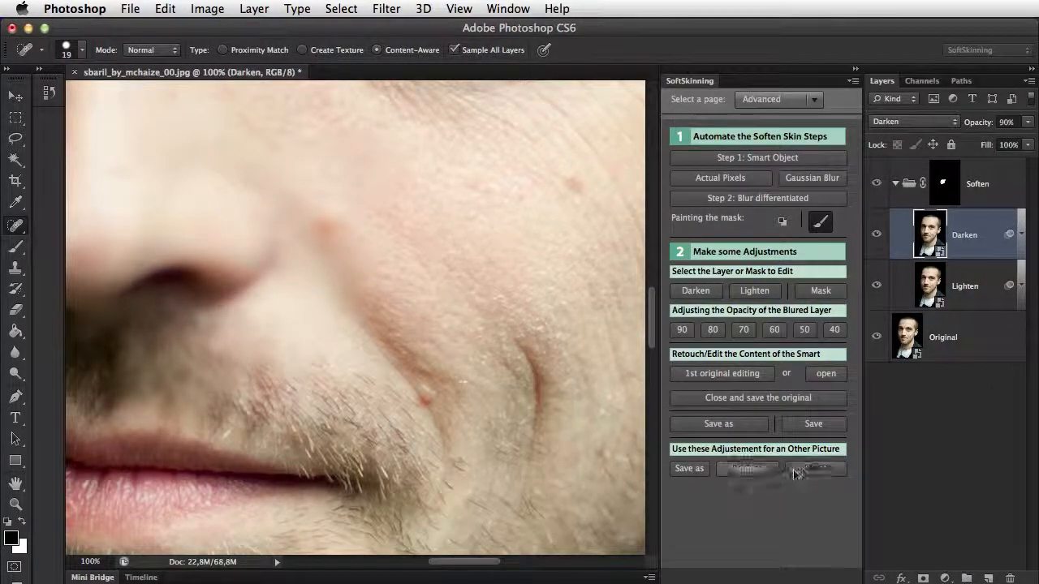
# - Reset the Soften mask to black and brush softening back onto the forehead skin
pyautogui.click(943, 182)
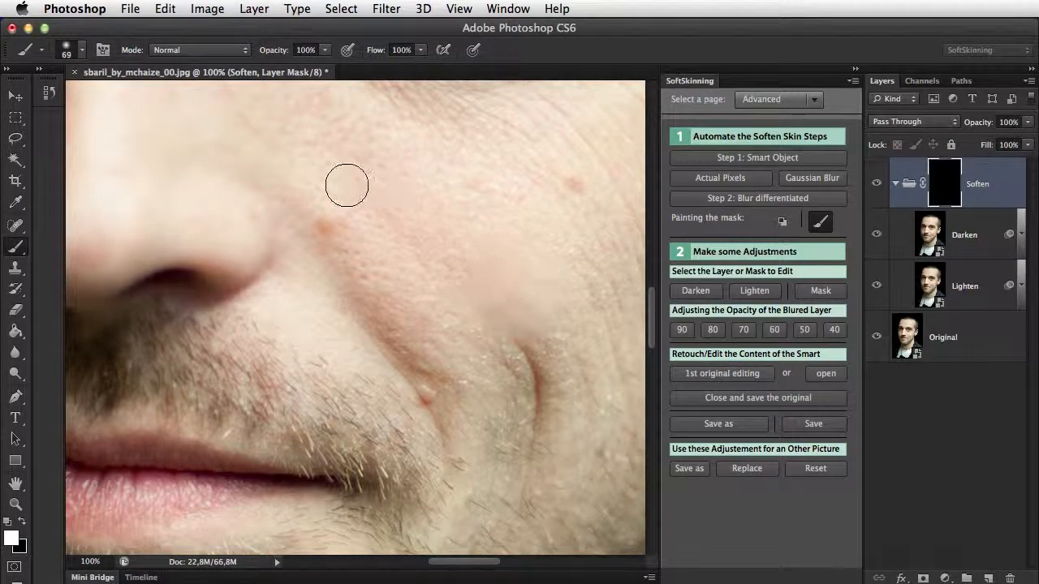
pyautogui.moveTo(347, 185); pyautogui.dragTo(383, 151)
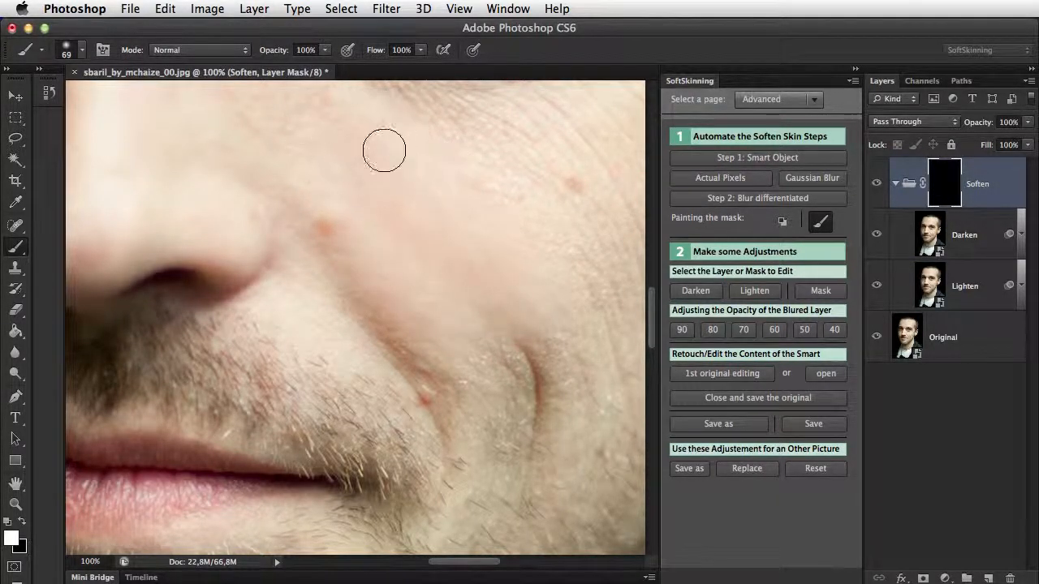